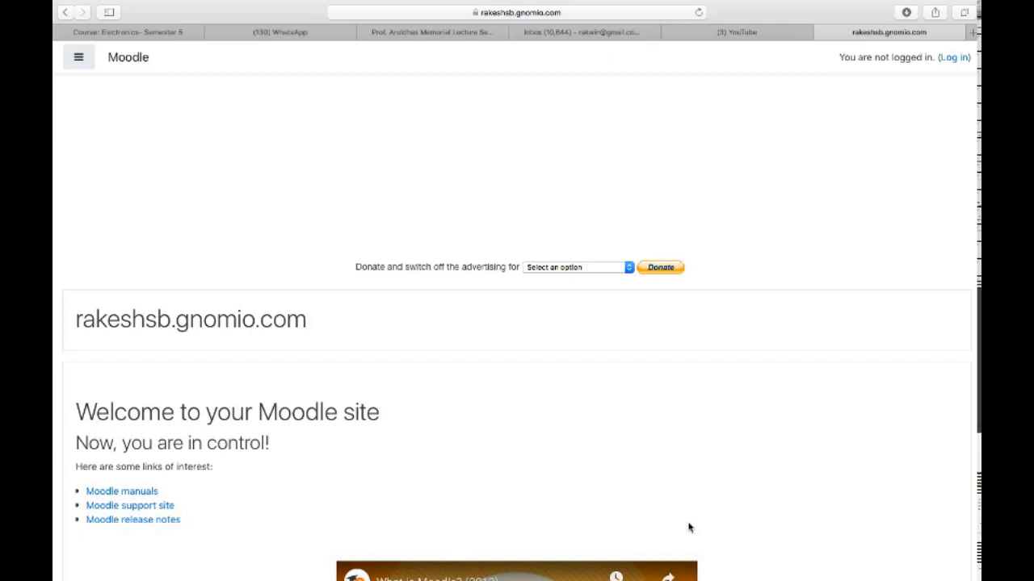
mouse_move(907, 71)
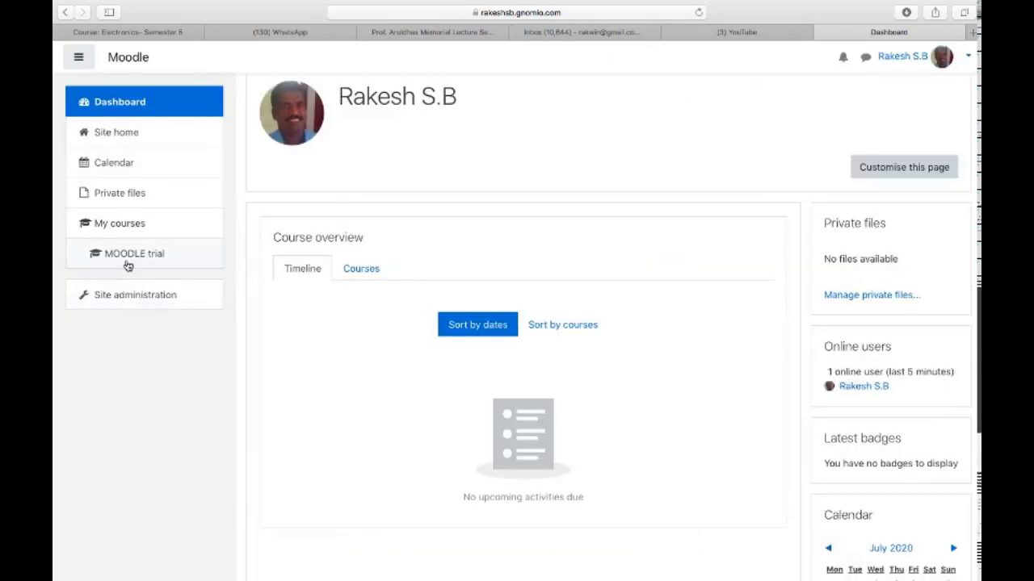
- Open the MOODLE trial course from My courses and view its Course Objective section
click(133, 252)
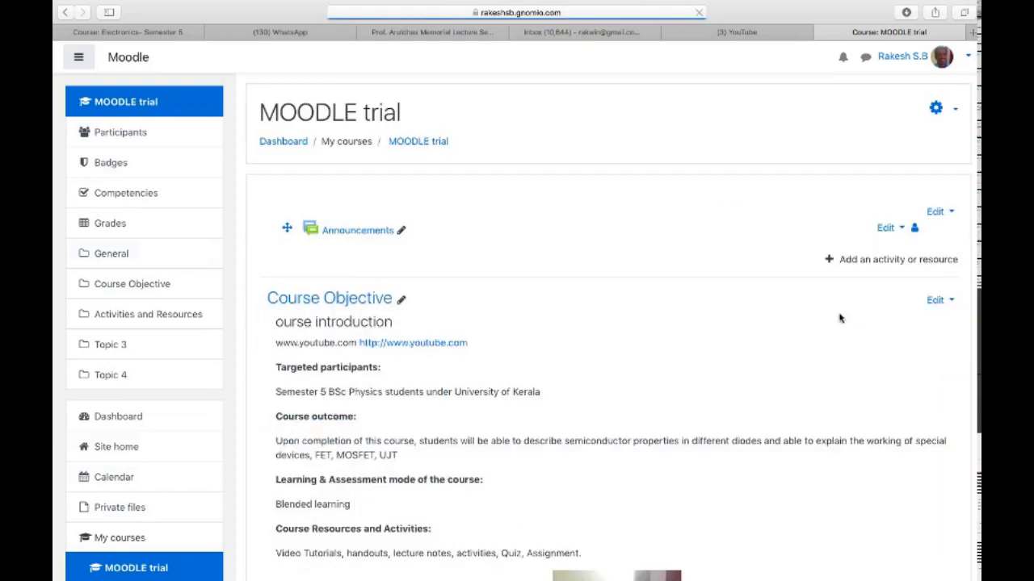
scroll(down, 3)
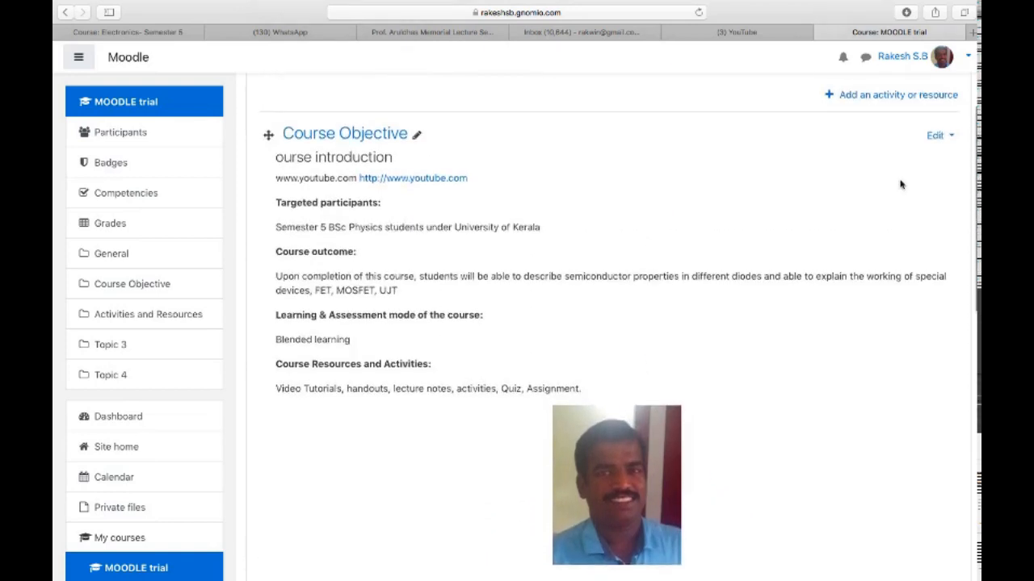
click(933, 136)
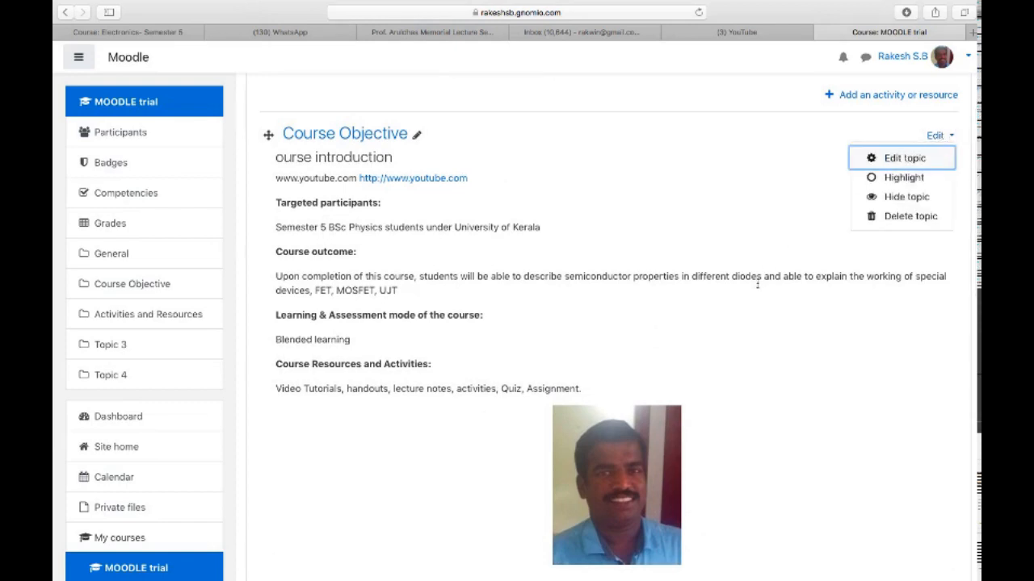
scroll(down, 3)
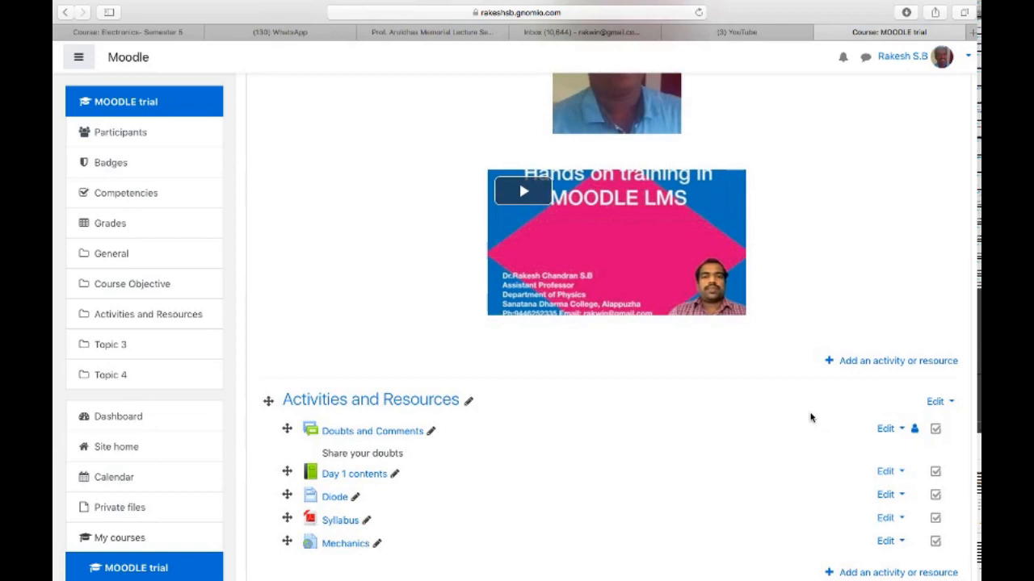
mouse_move(924, 239)
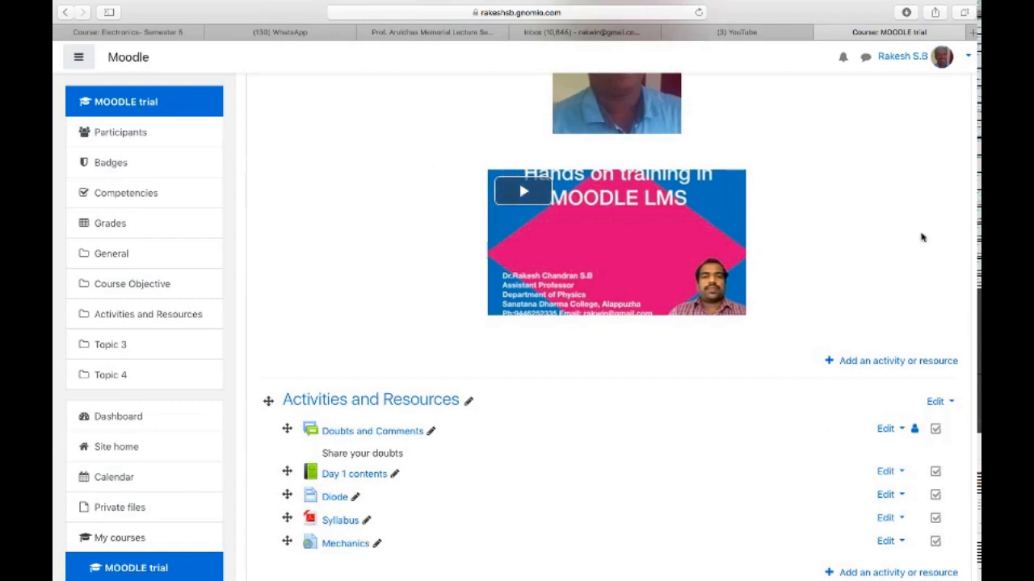
mouse_move(817, 211)
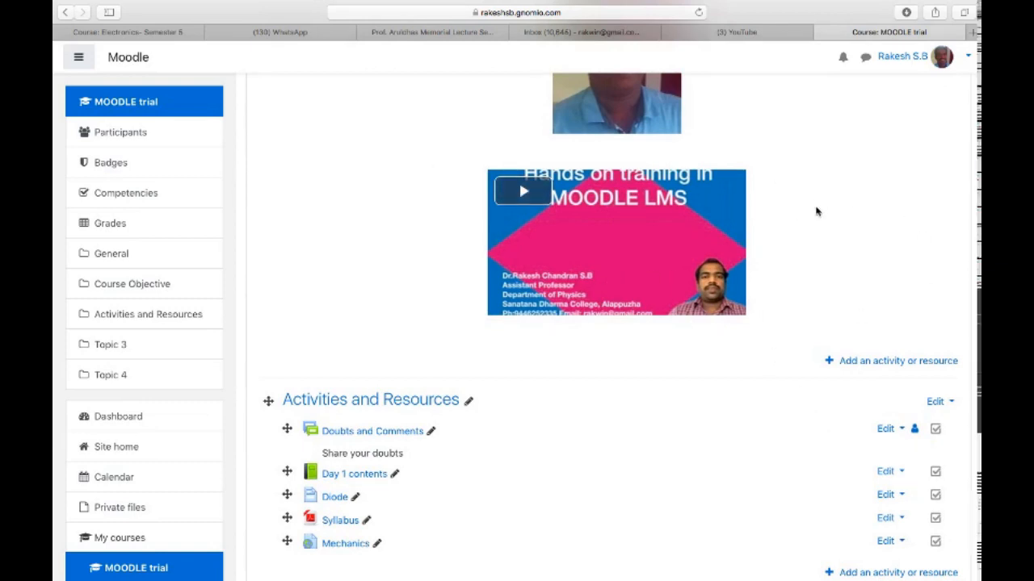
mouse_move(874, 264)
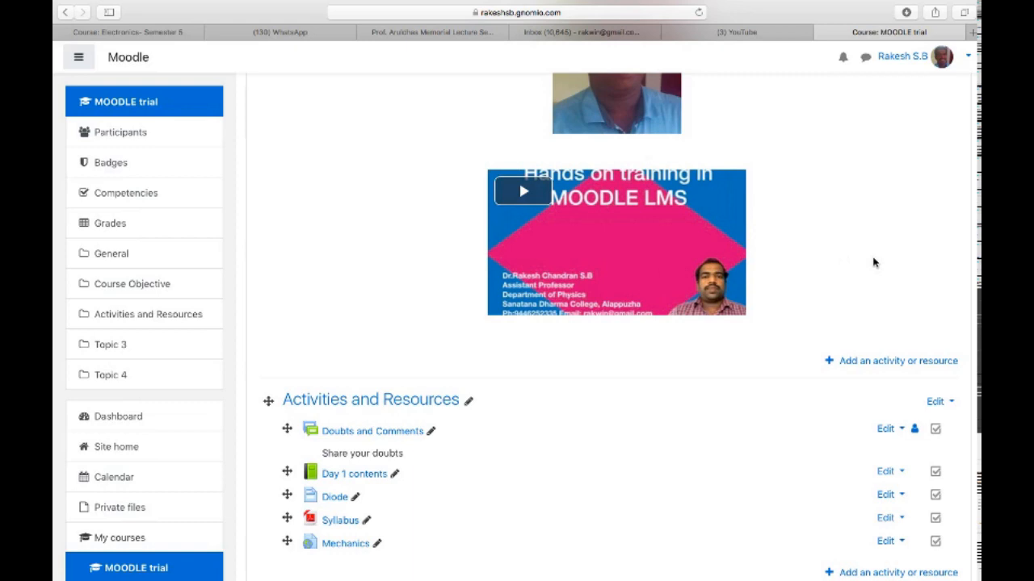
scroll(down, 3)
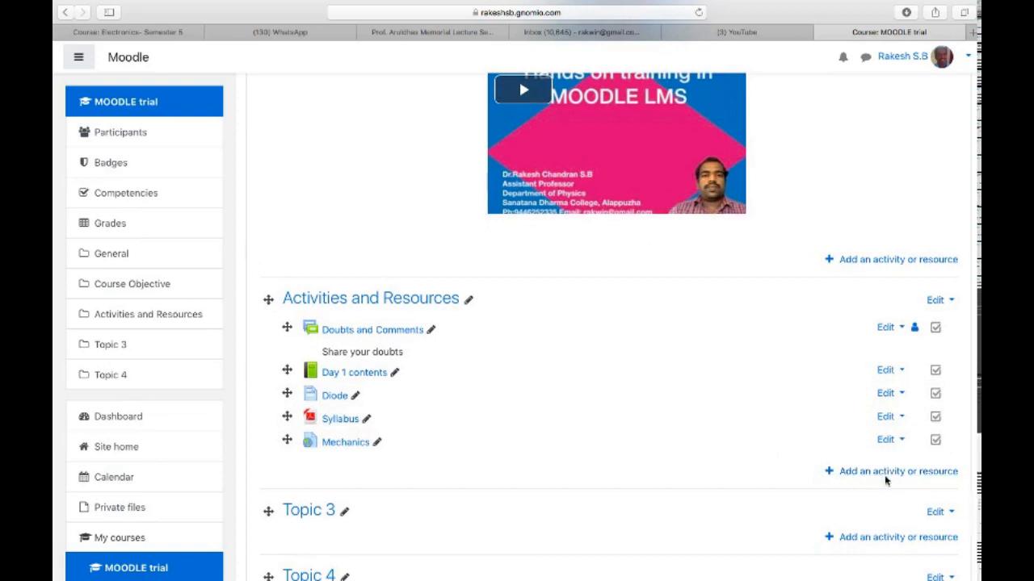
- Add a new Label resource to the Activities and Resources section via the activity chooser
click(888, 472)
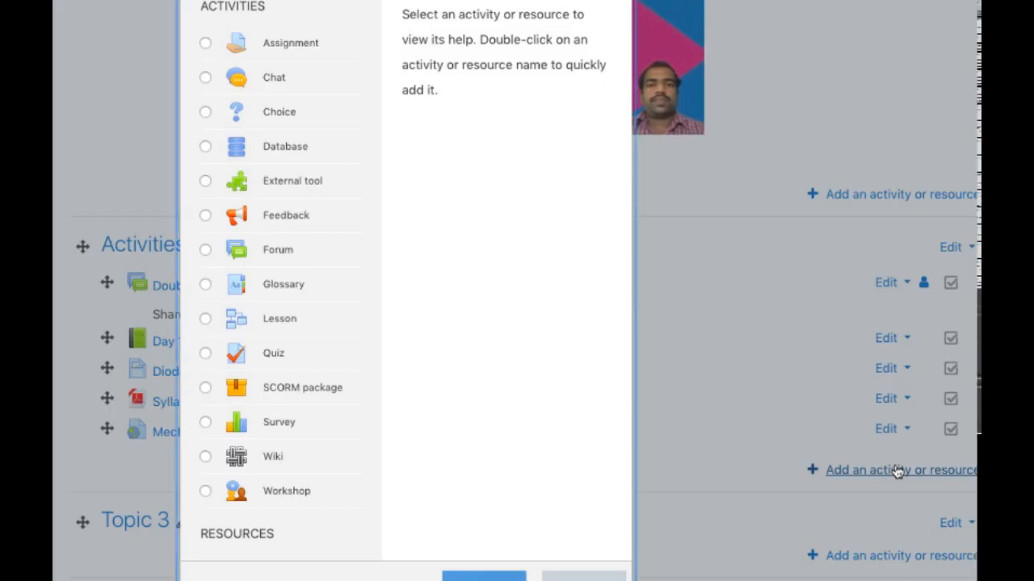
scroll(down, 3)
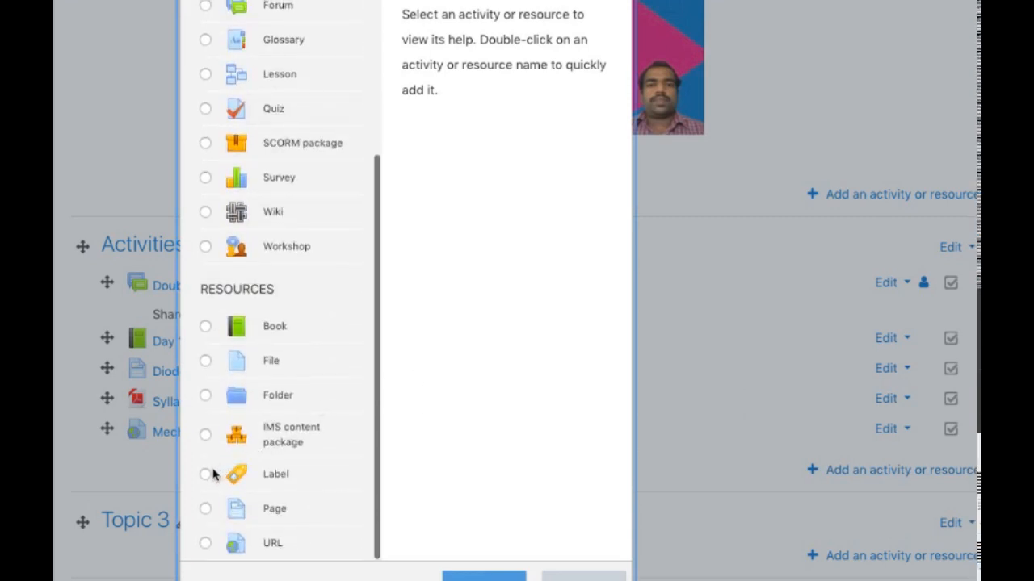
scroll(down, 3)
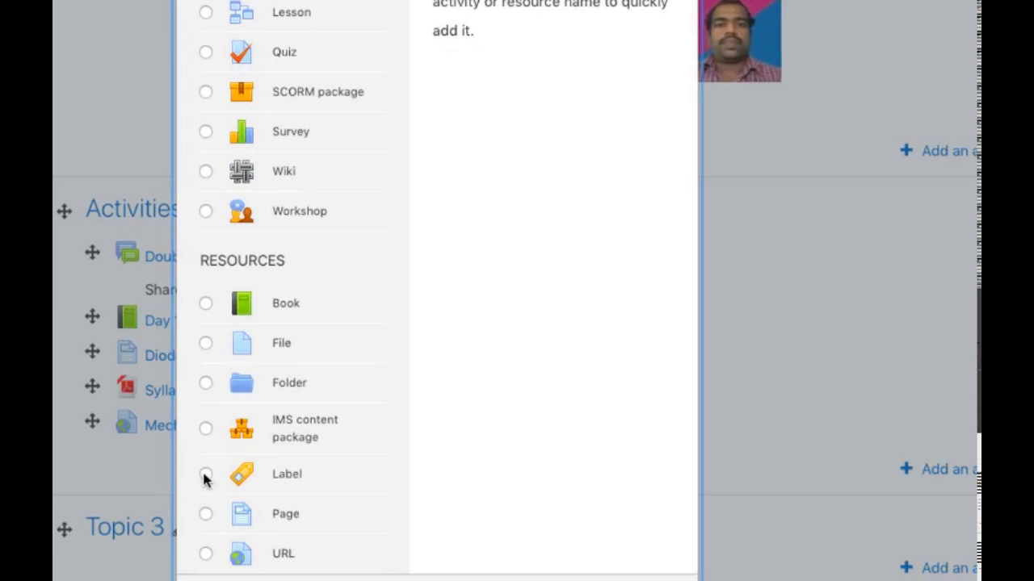
click(207, 474)
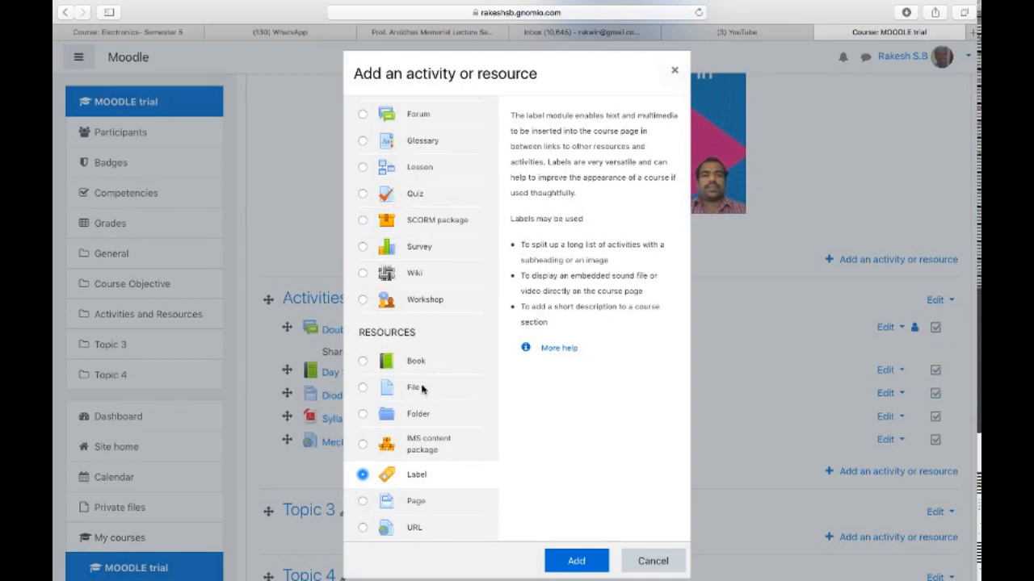
mouse_move(652, 222)
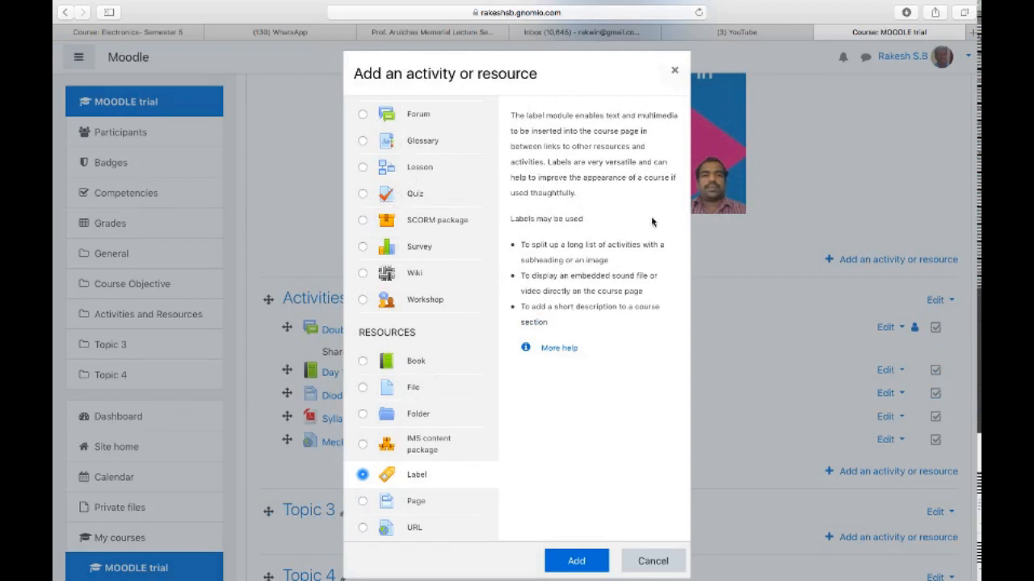
mouse_move(514, 313)
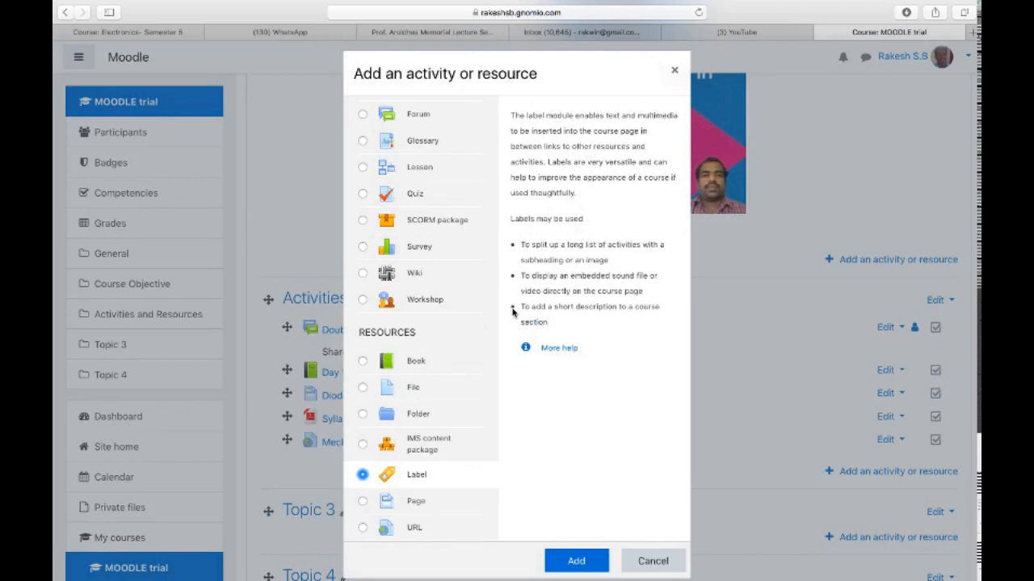
mouse_move(564, 326)
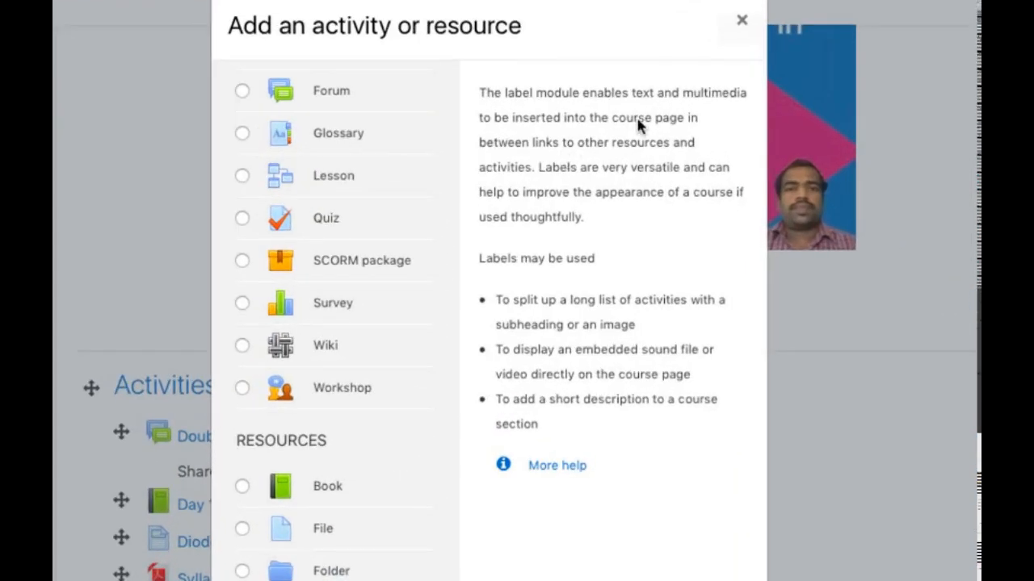
mouse_move(581, 197)
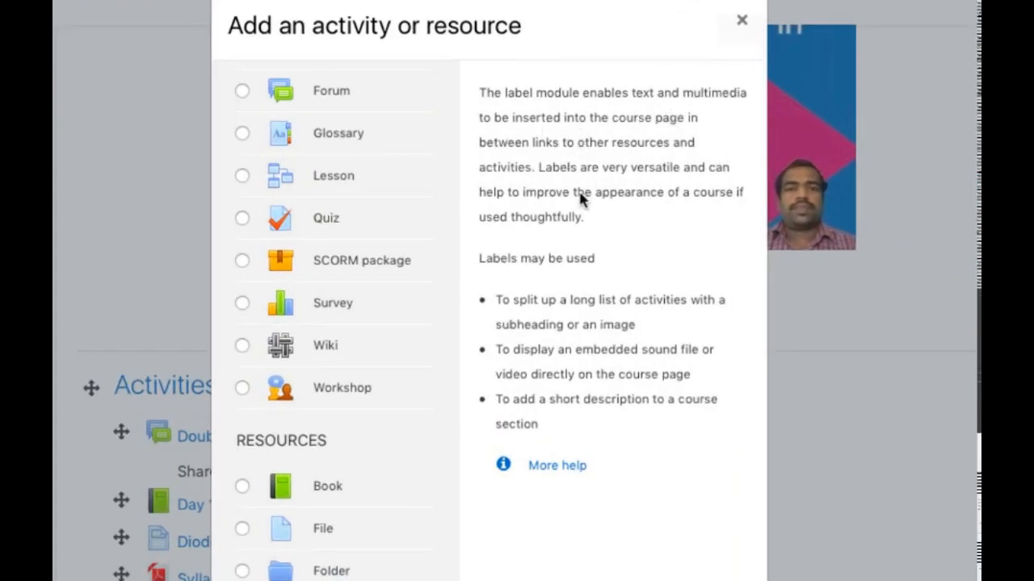
mouse_move(573, 291)
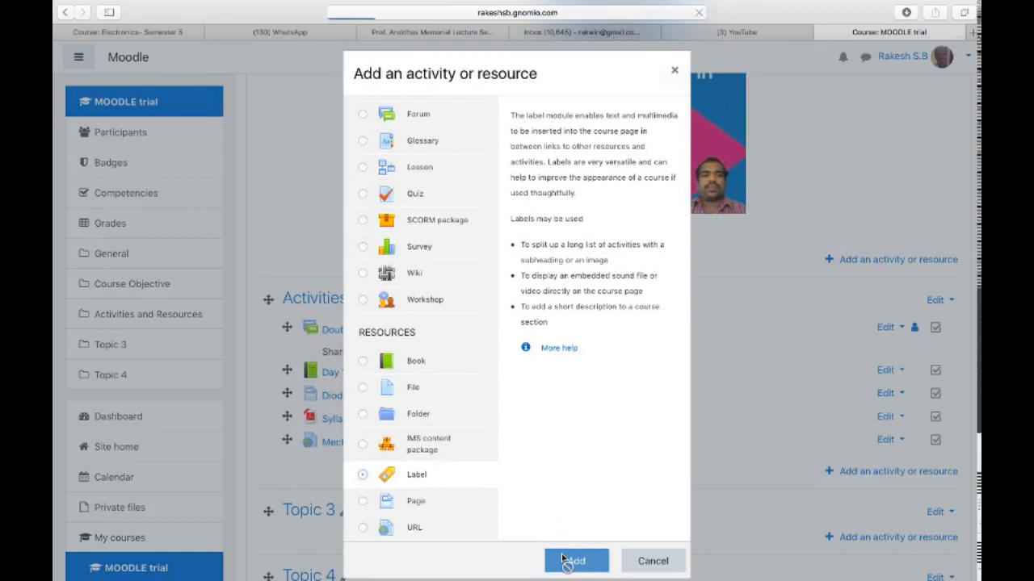
click(575, 560)
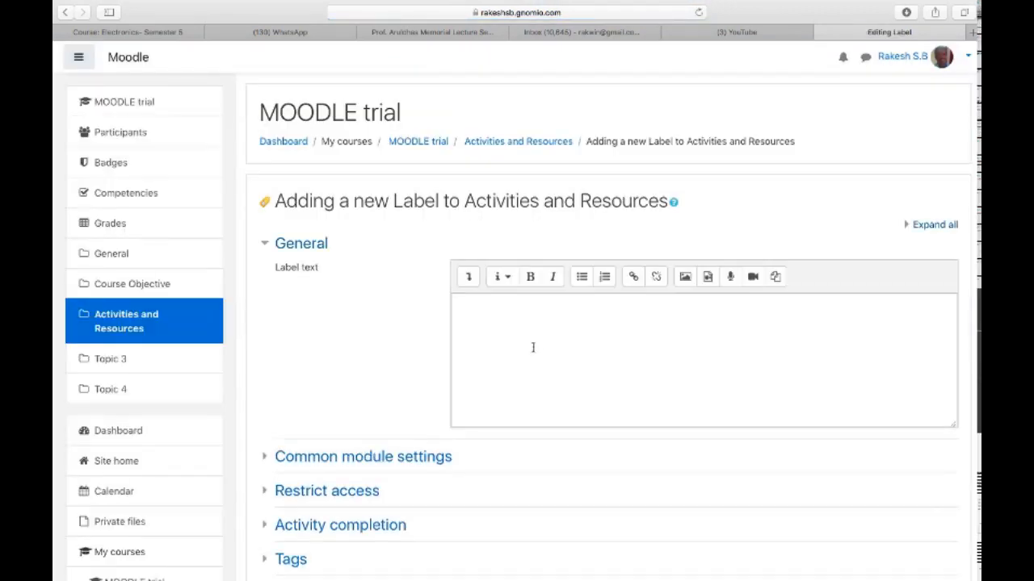
- Enter 'Electronics tutorial' as the label text in the editor
scroll(down, 3)
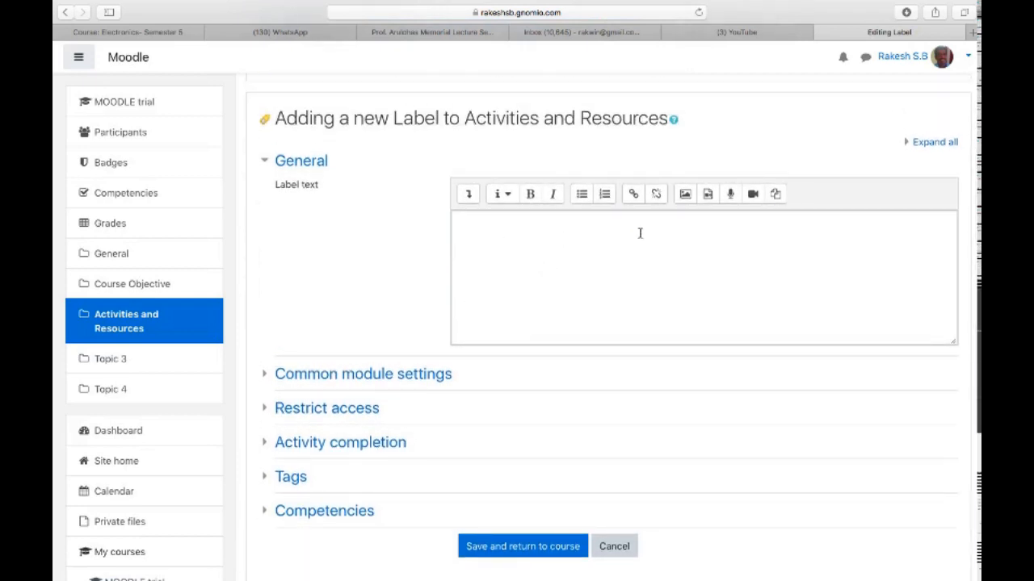
click(598, 236)
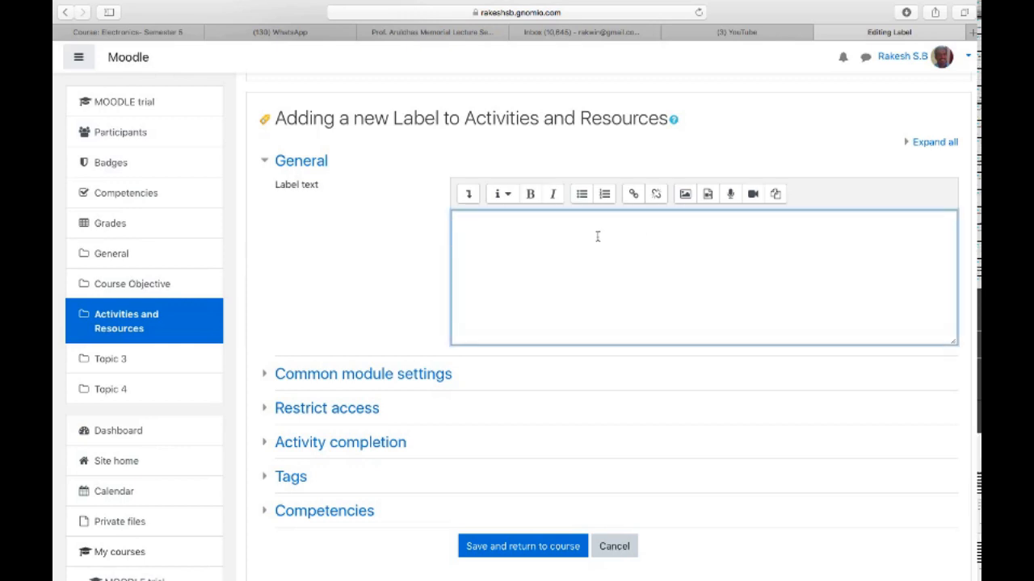
text(Electronics tu)
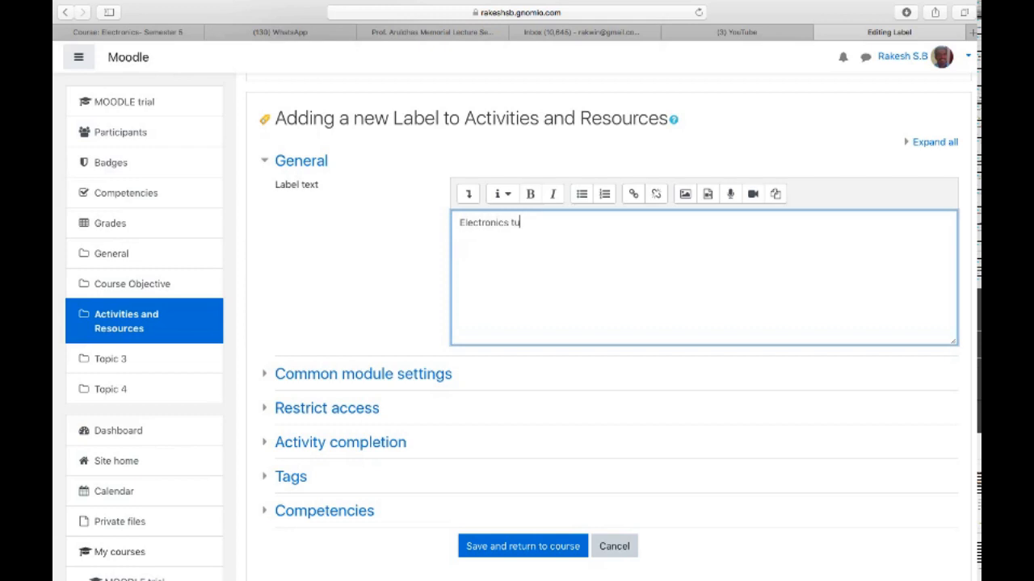
text(torila)
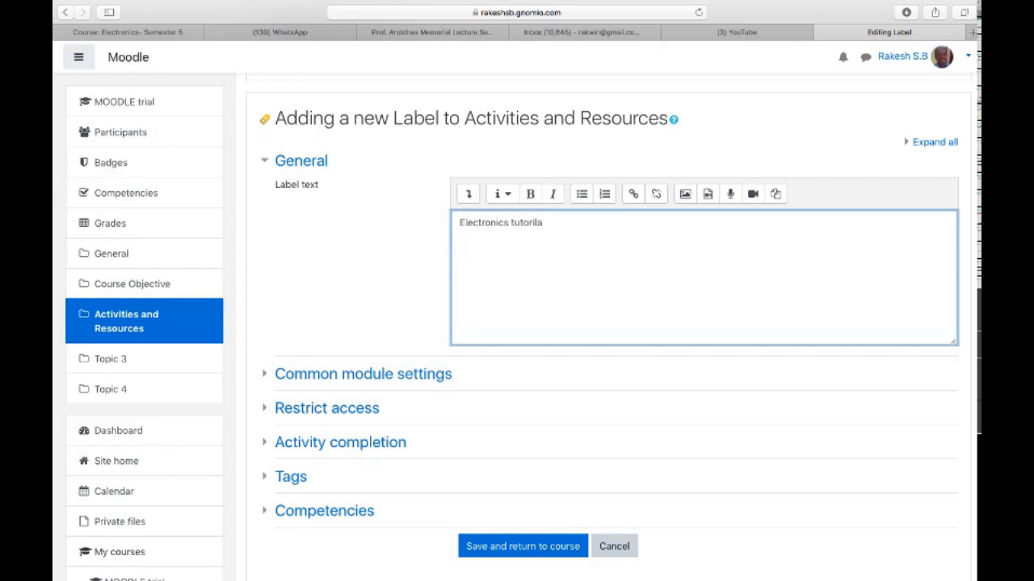
text(tutorial)
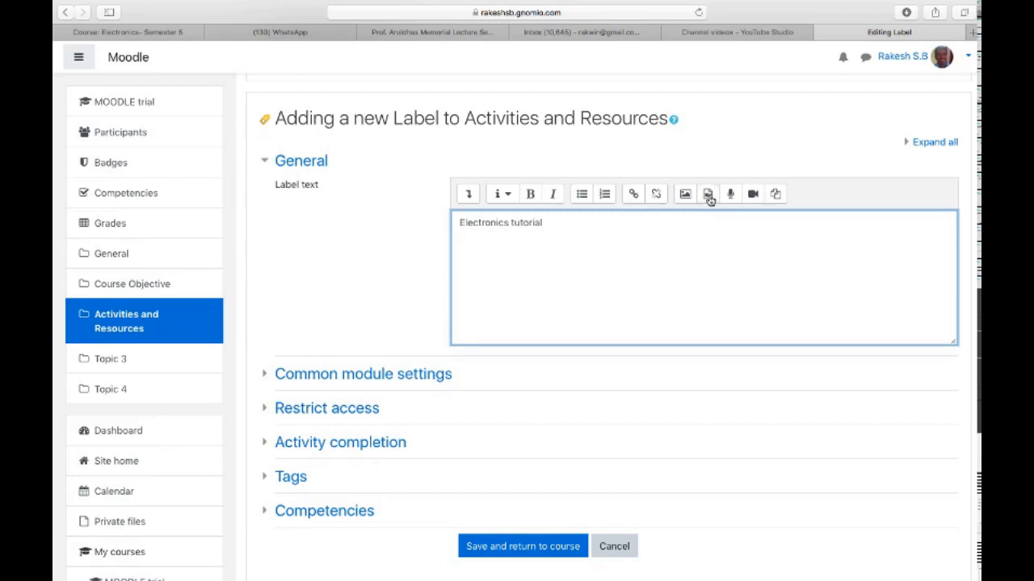
mouse_move(708, 194)
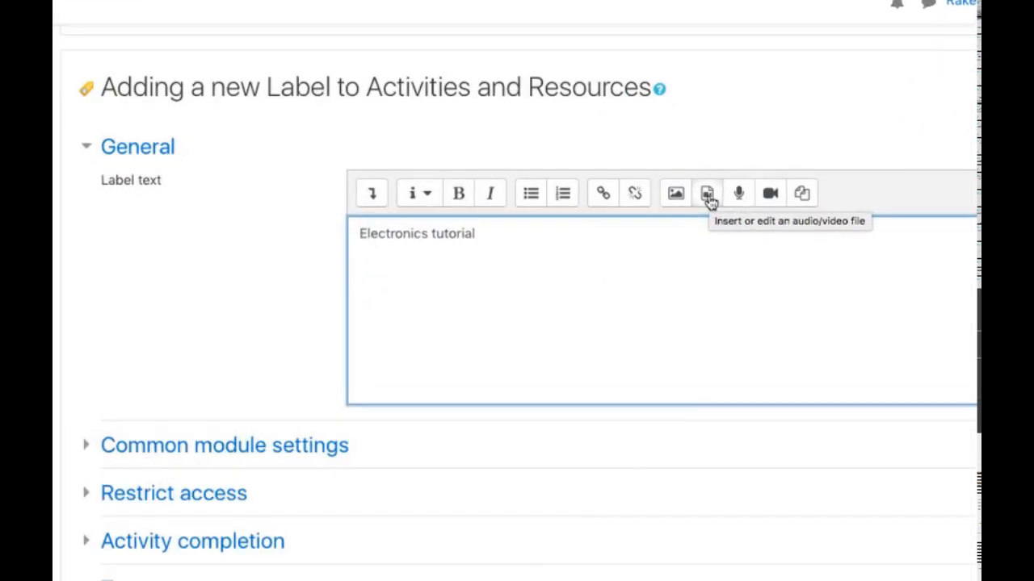
mouse_move(782, 226)
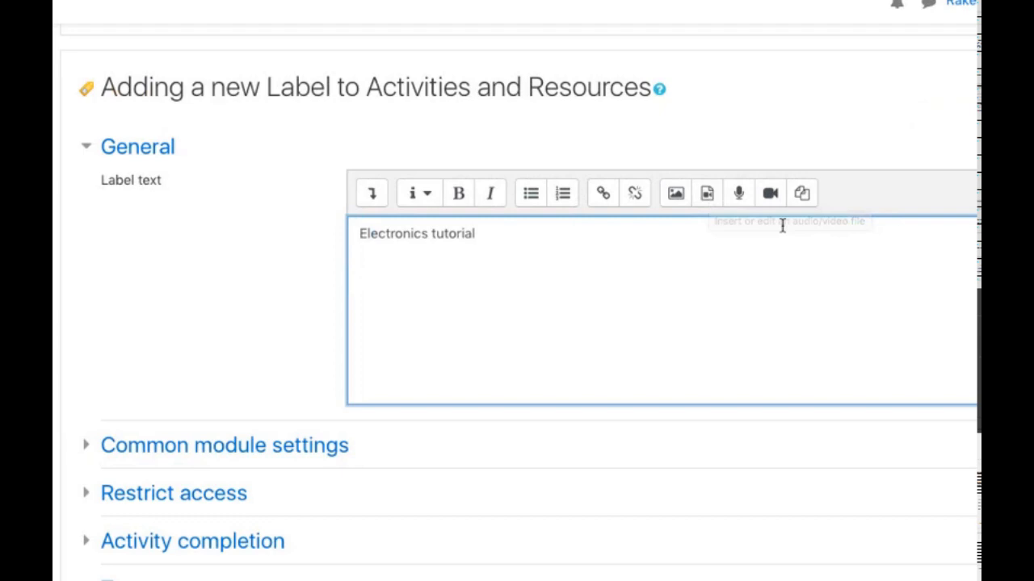
click(706, 194)
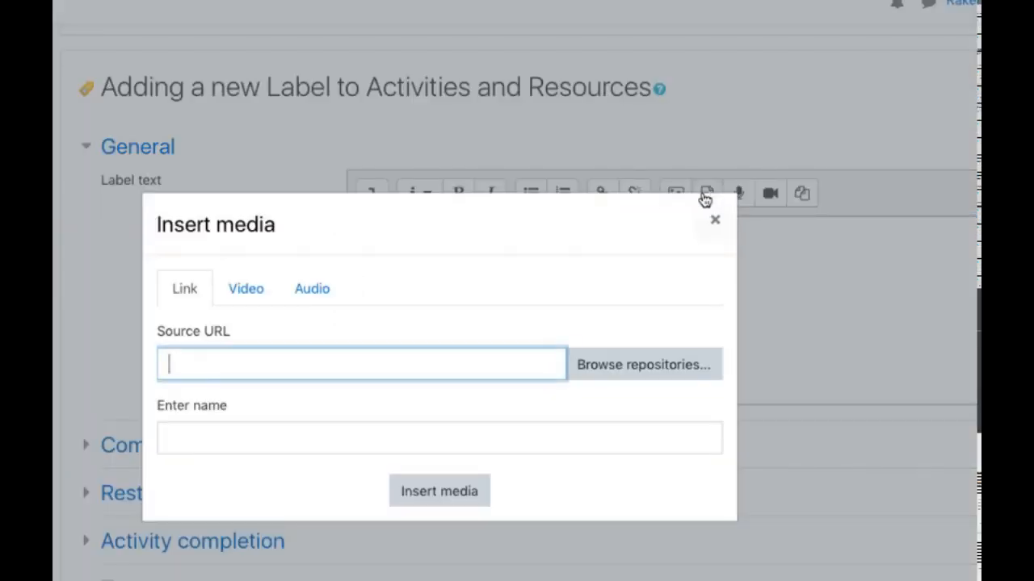
click(246, 287)
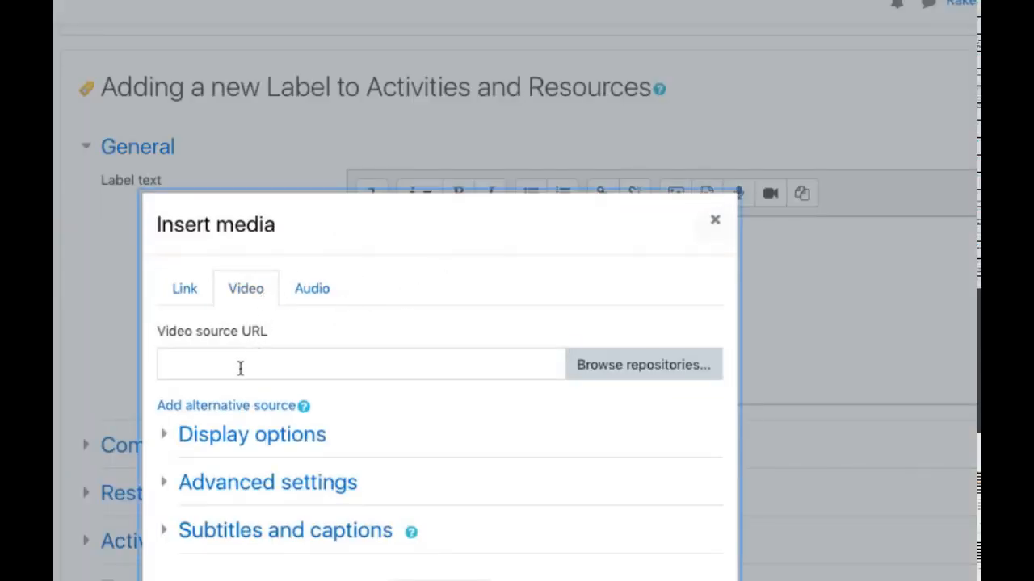
text(https://youtu.be/rHeMZLKd4I4)
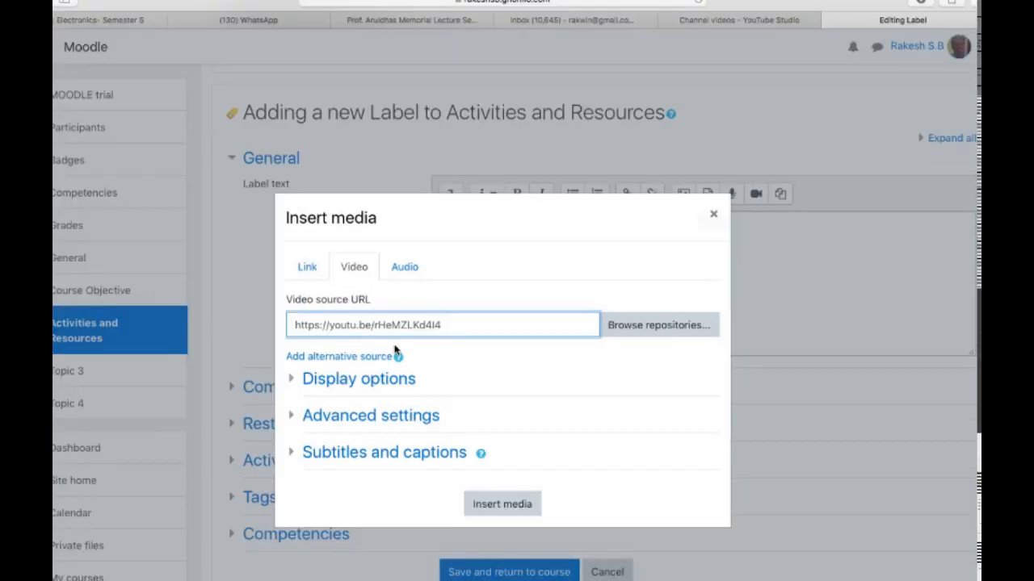
click(501, 504)
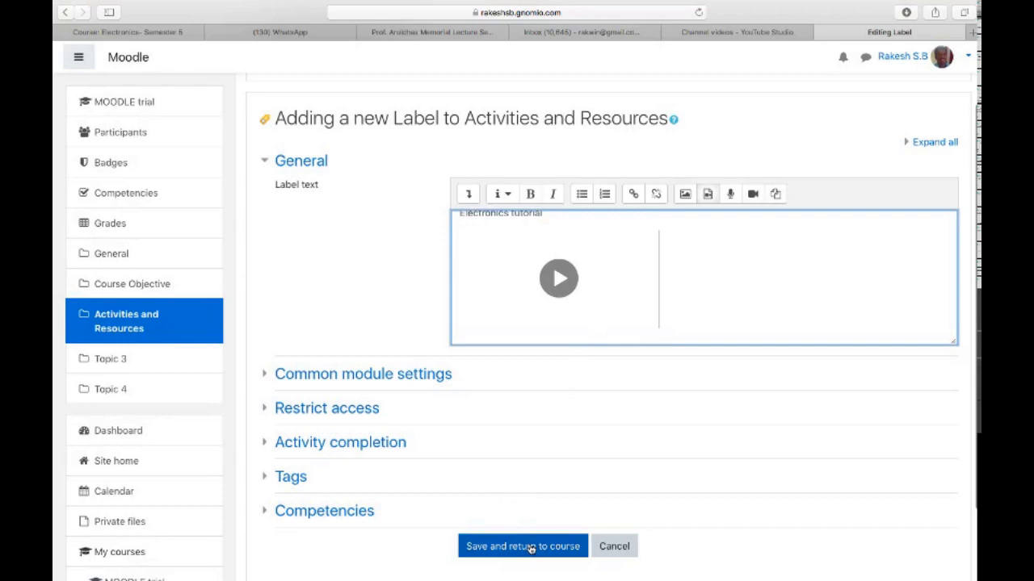
- Save the label and return to the course page showing Electronics tutorial
click(522, 546)
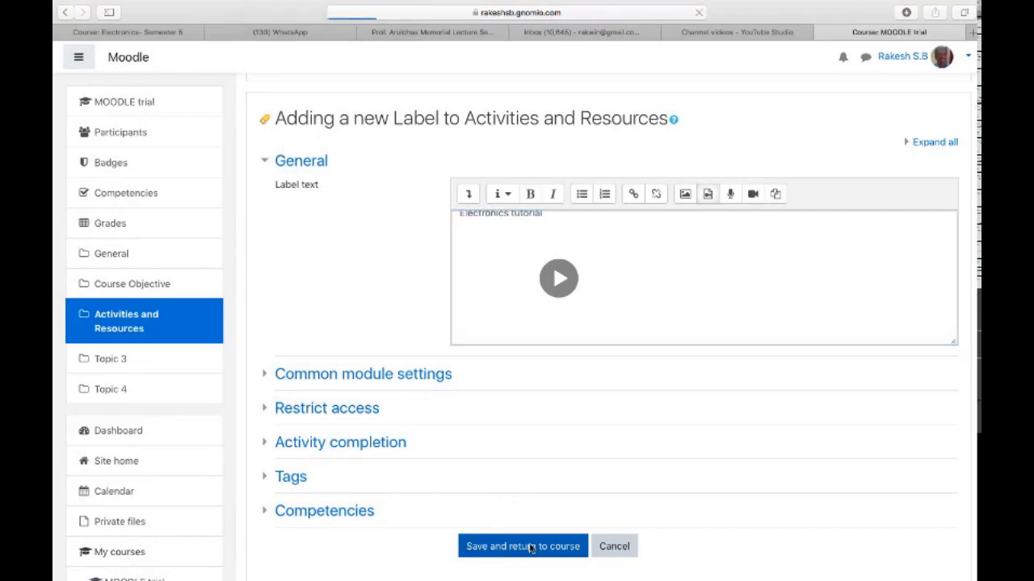
click(523, 546)
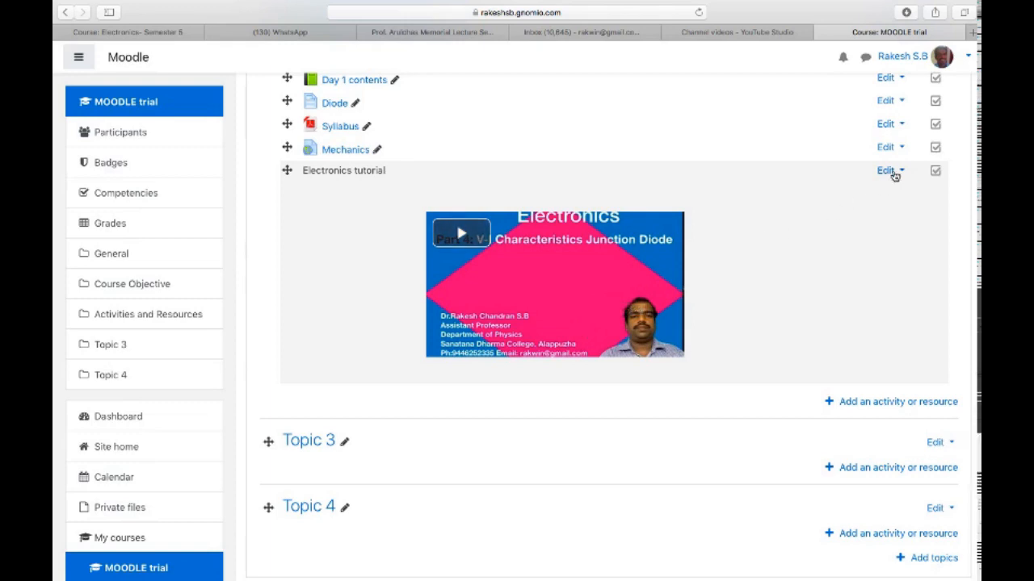
- Reopen Edit settings for the Electronics tutorial label, briefly checking the Insert media dialog
click(887, 171)
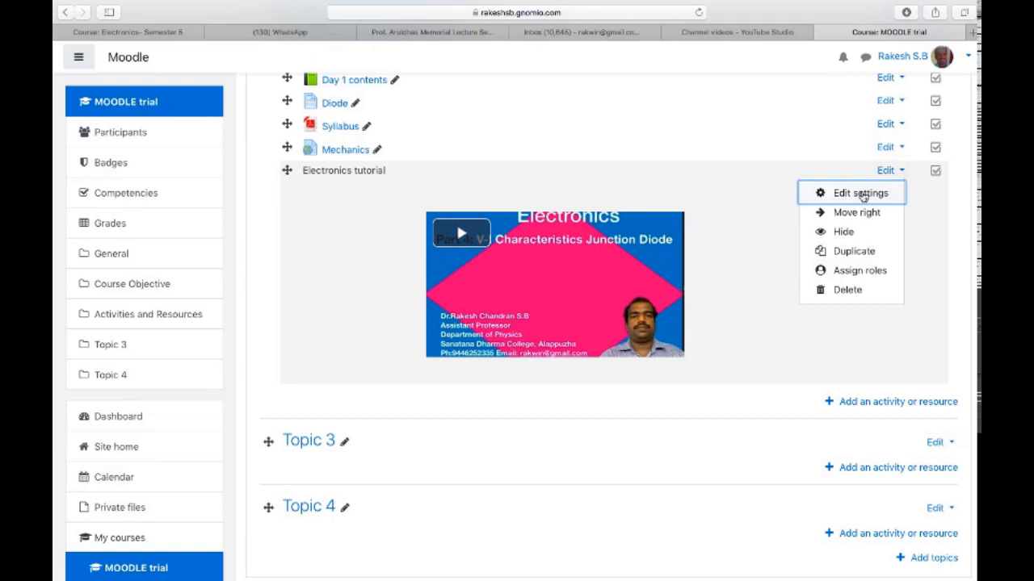
click(859, 194)
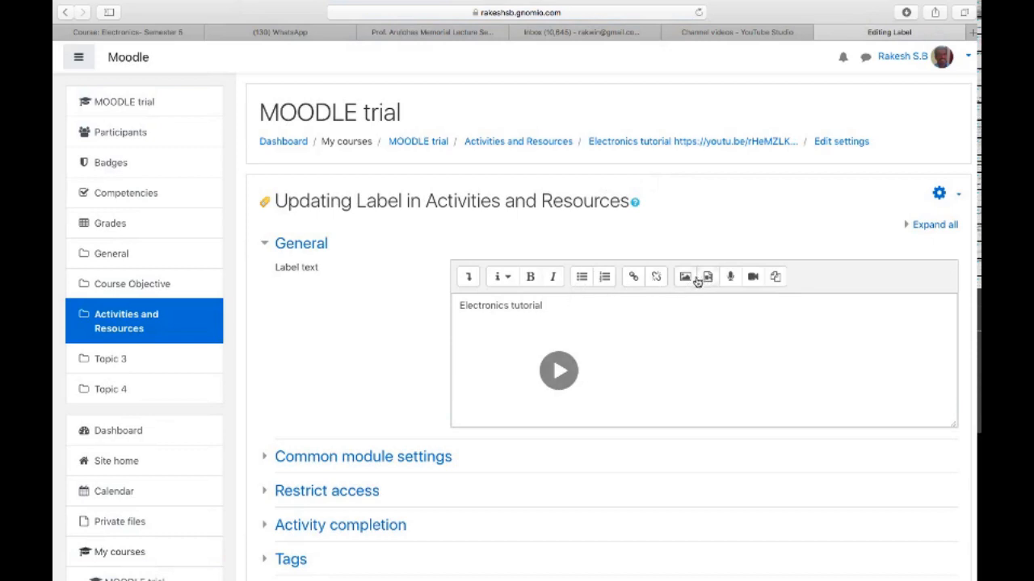
mouse_move(707, 278)
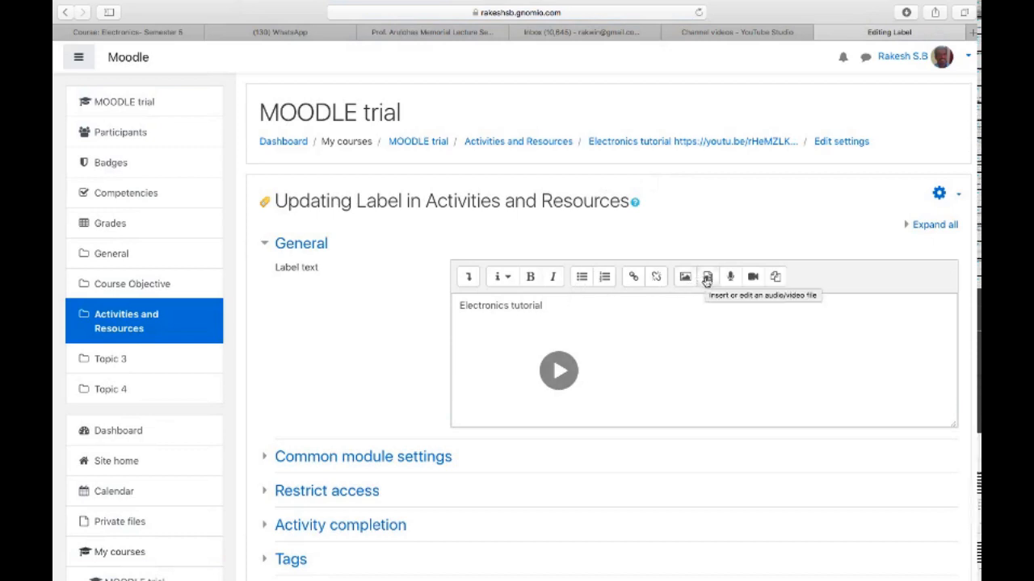
click(707, 277)
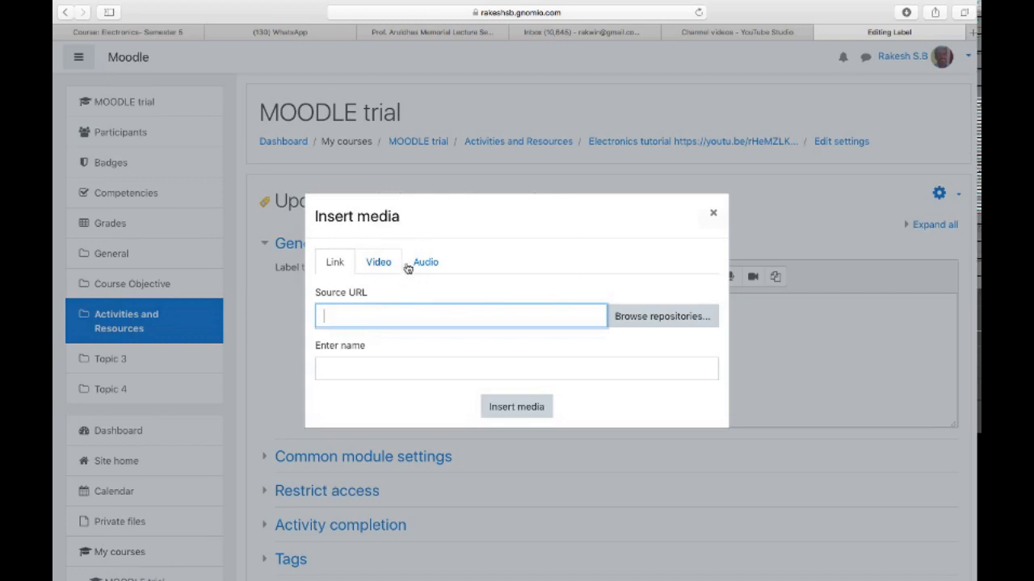
click(427, 262)
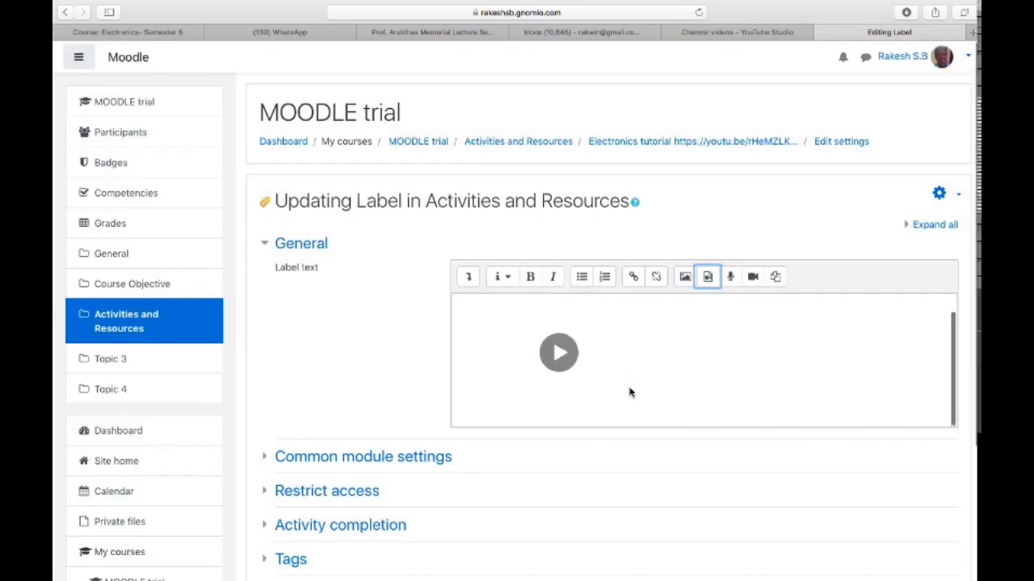
scroll(down, 3)
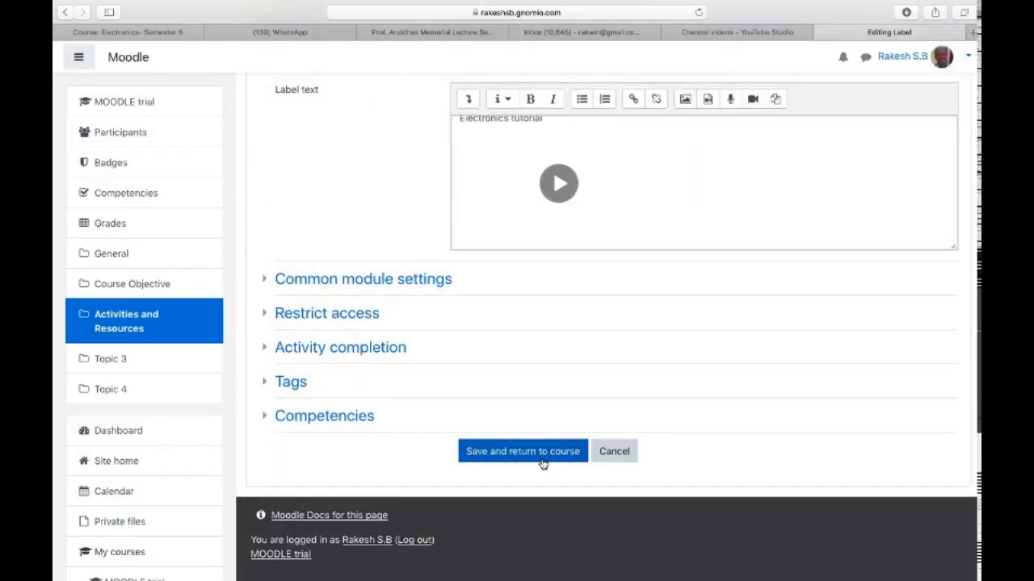
- Save the label again and scroll the course page to Activities and Resources
click(521, 452)
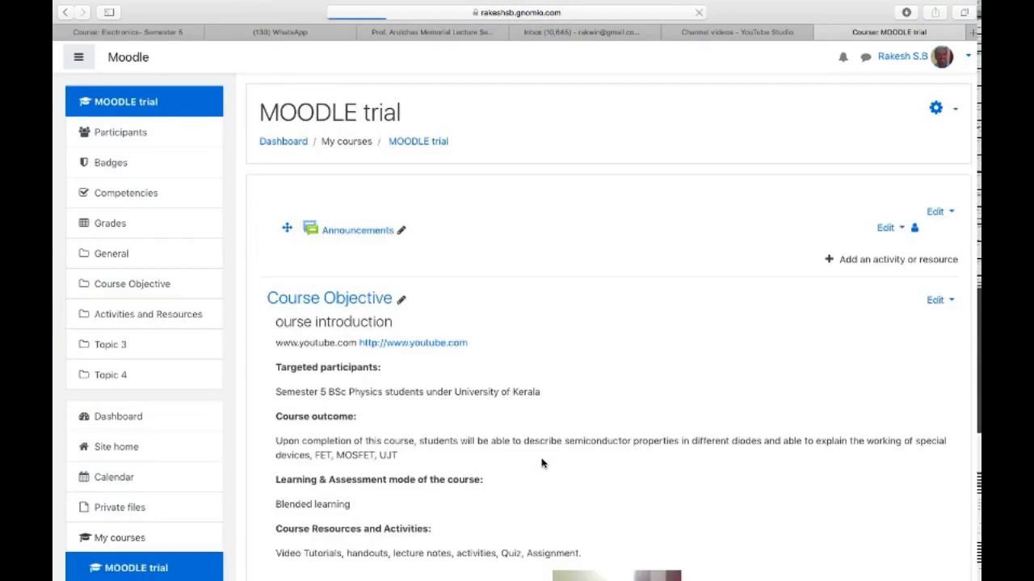
scroll(down, 3)
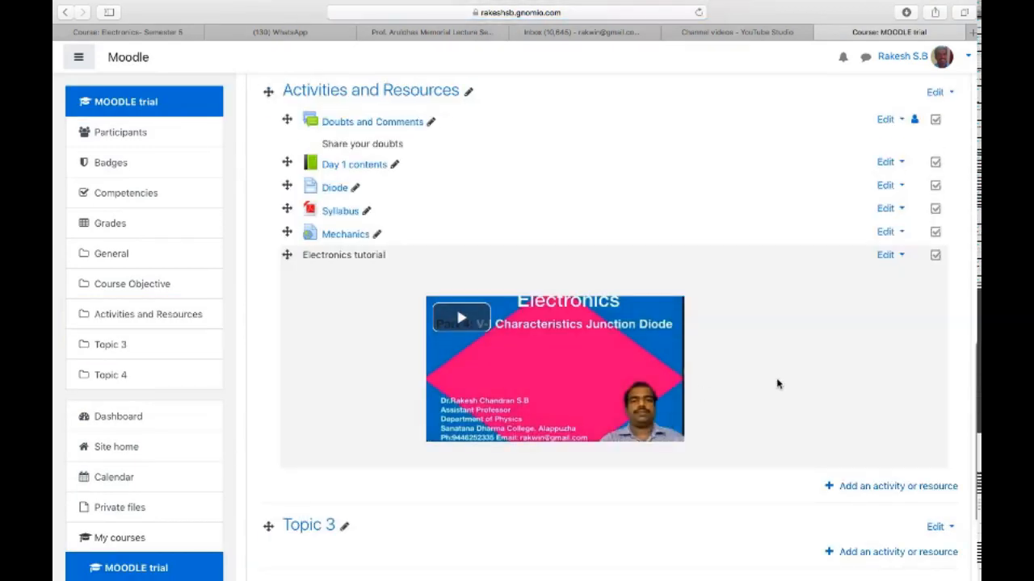
scroll(up, 3)
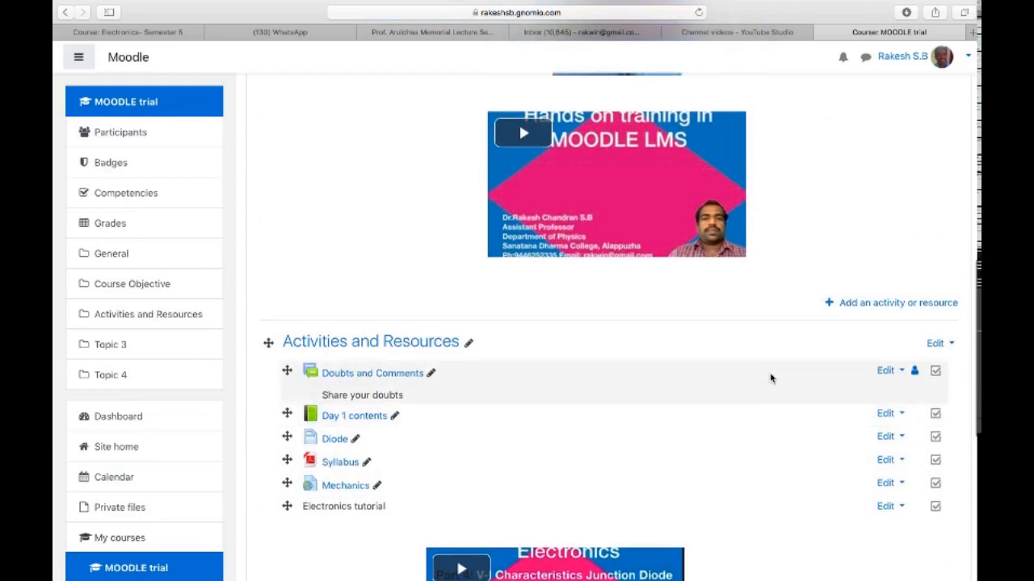
scroll(down, 3)
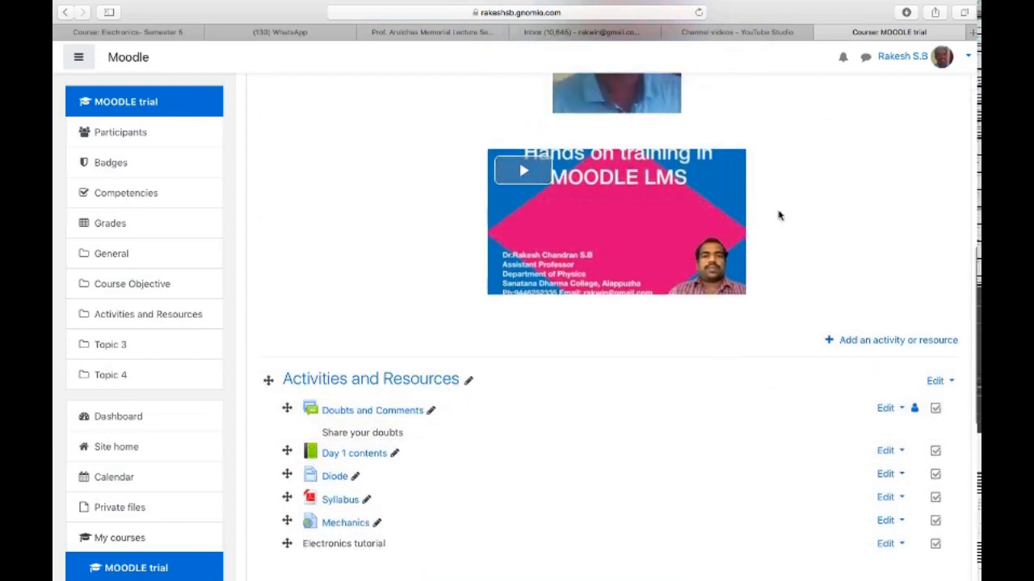
scroll(down, 3)
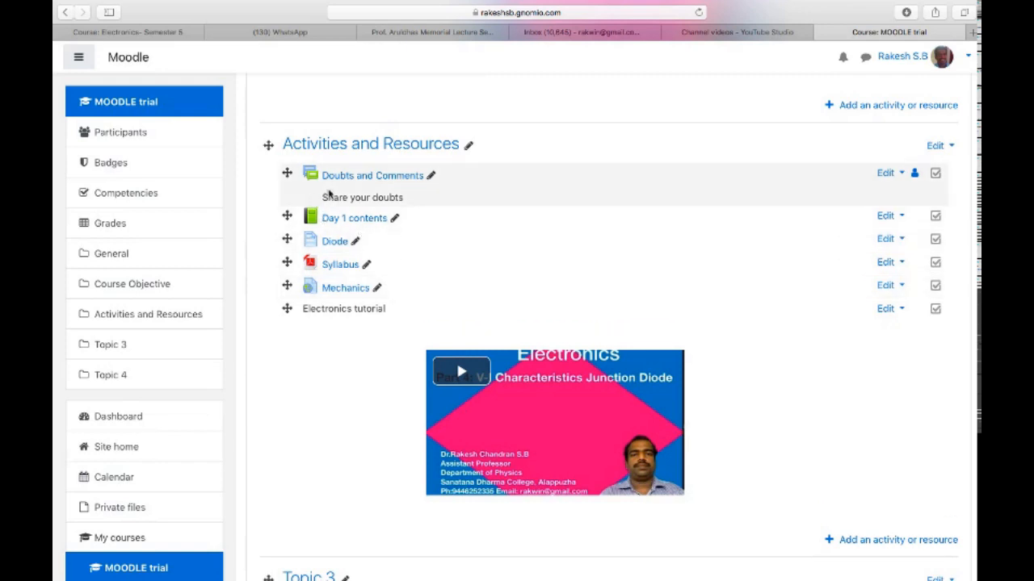
mouse_move(336, 193)
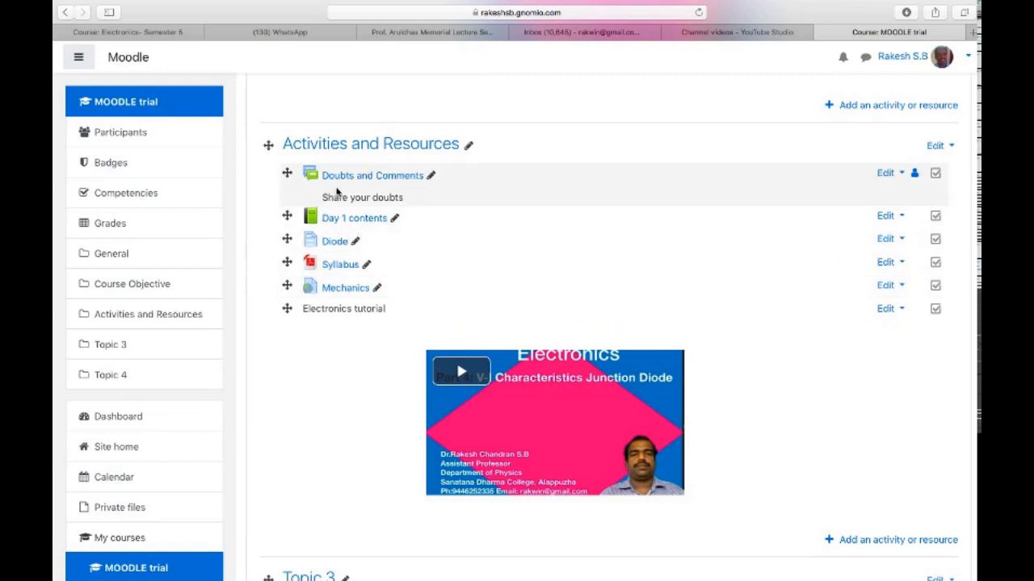
mouse_move(346, 189)
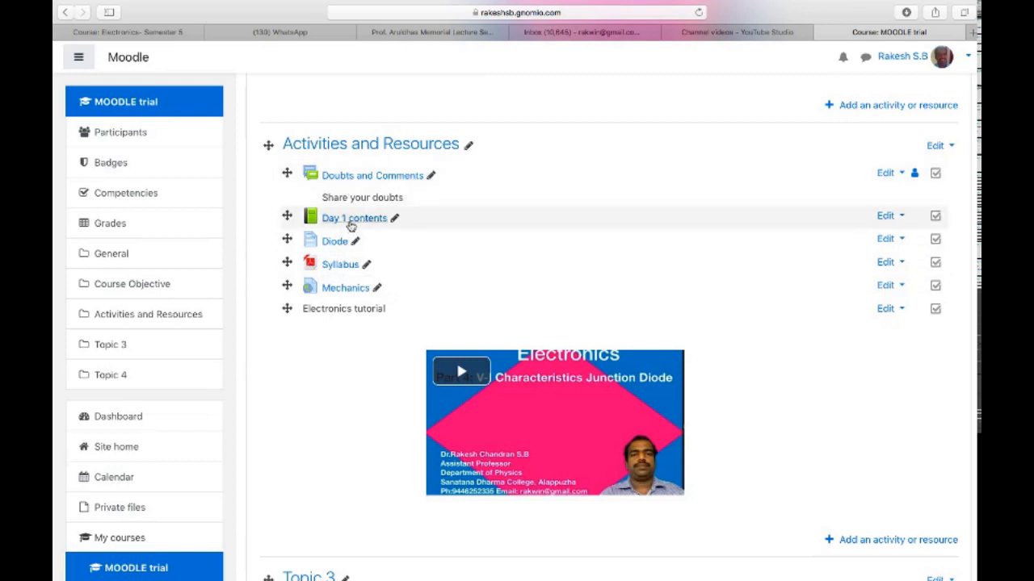
mouse_move(334, 242)
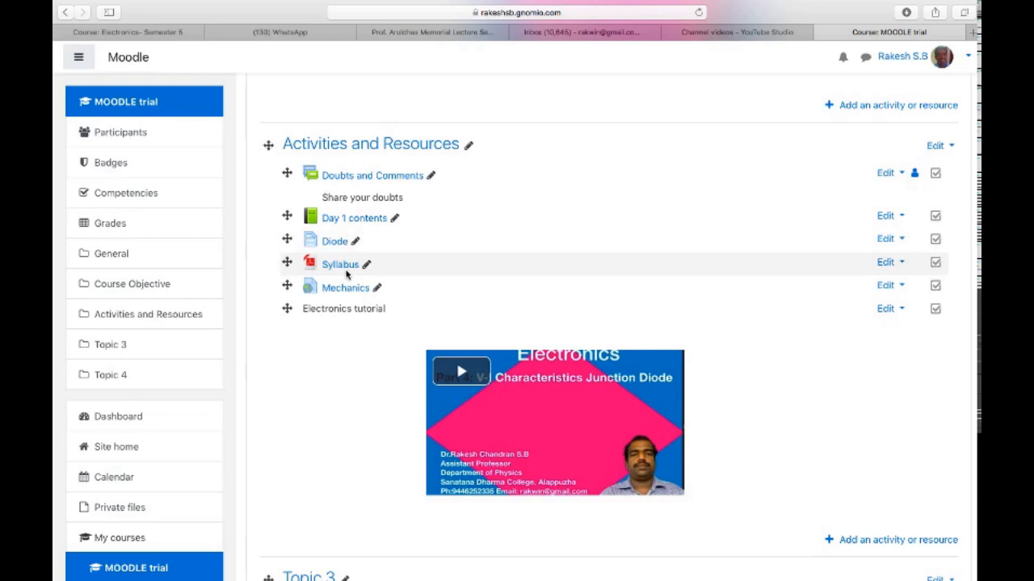
mouse_move(345, 287)
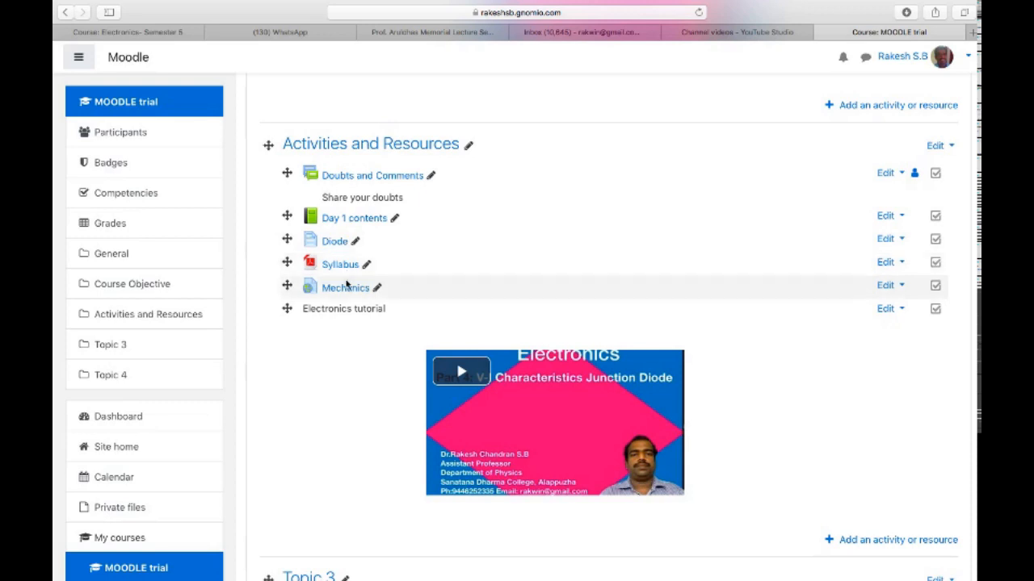